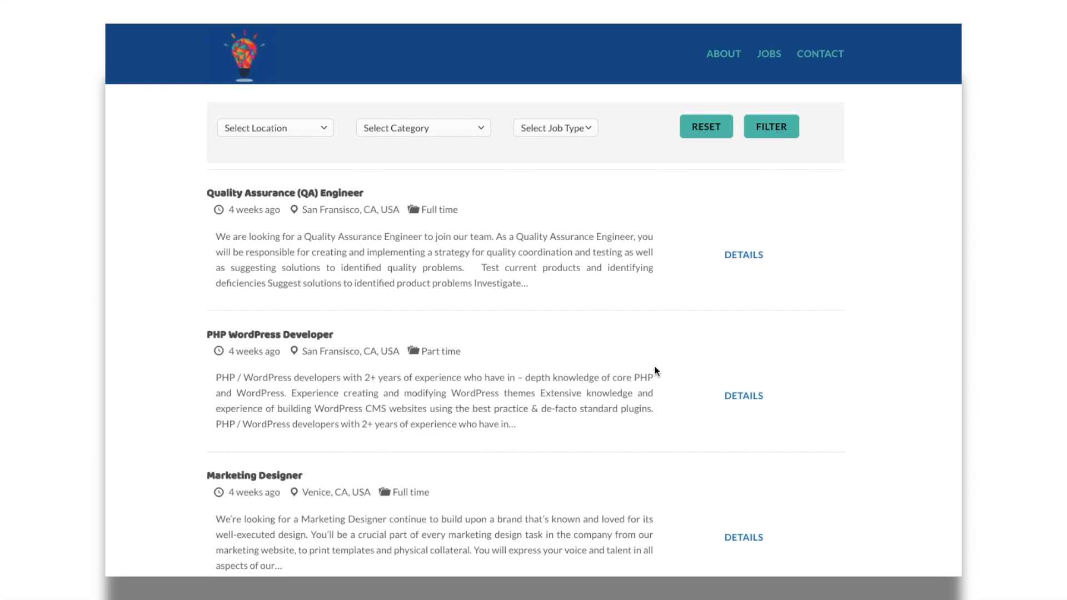
mouse_move(615, 228)
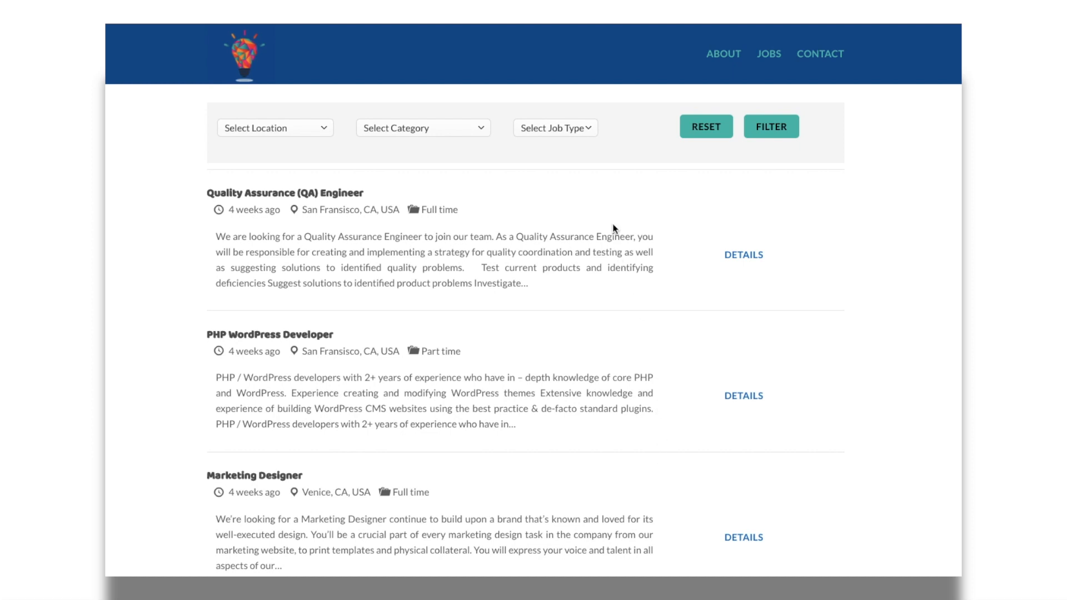
mouse_move(409, 163)
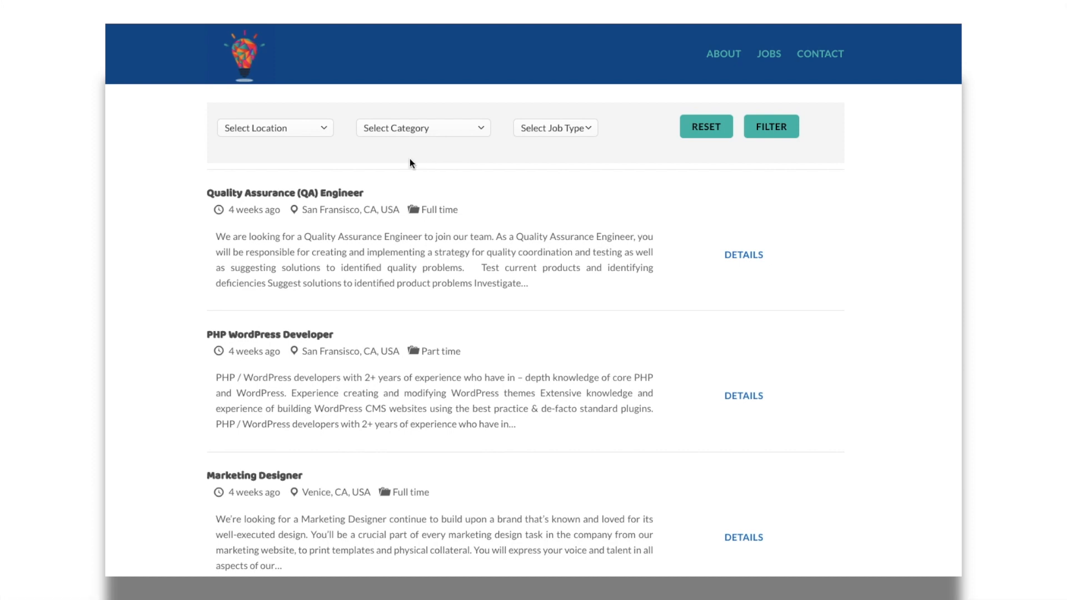
mouse_move(321, 145)
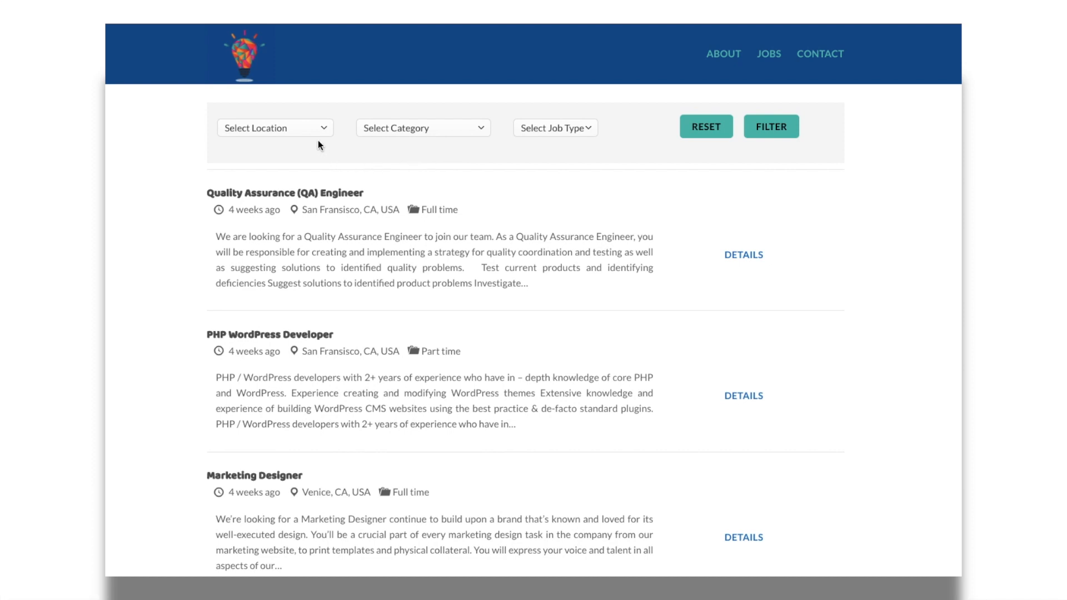
Step: Filter careers to San Fransisco QA jobs and open the QA Engineer posting to apply
click(422, 127)
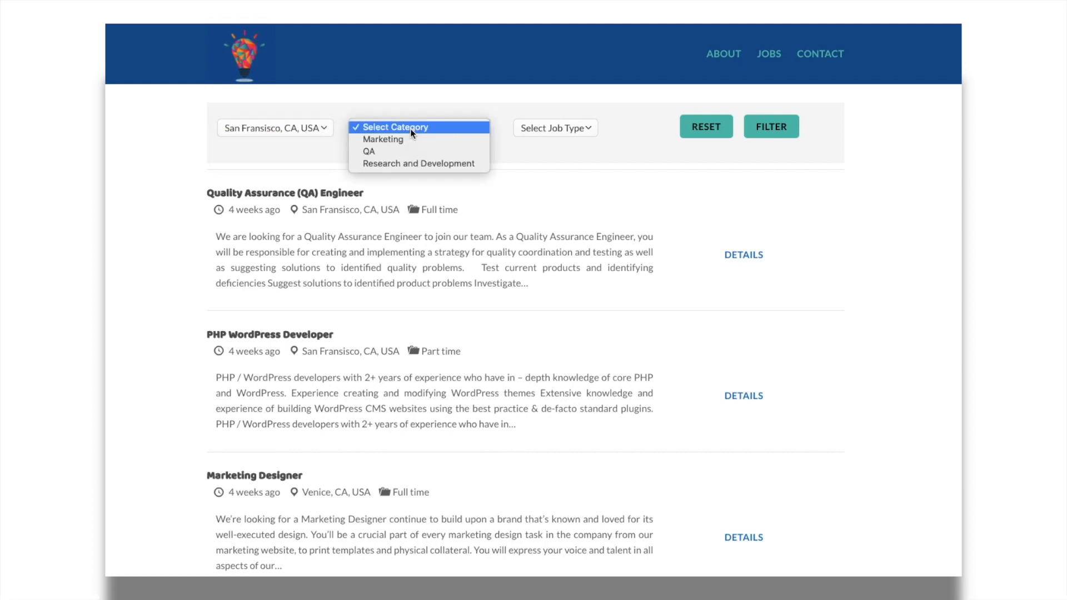
click(368, 151)
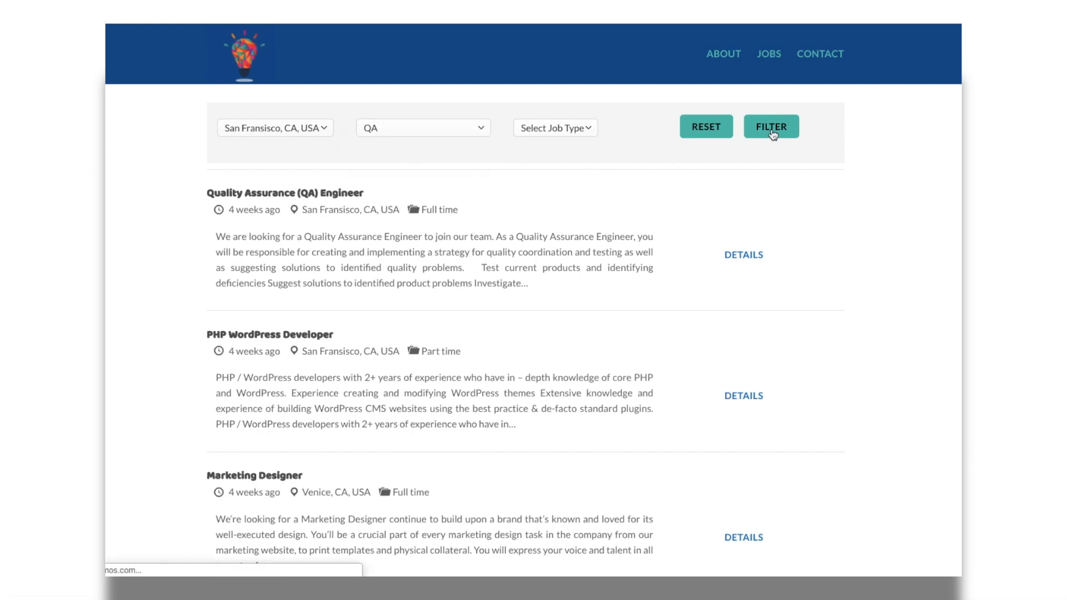
click(770, 128)
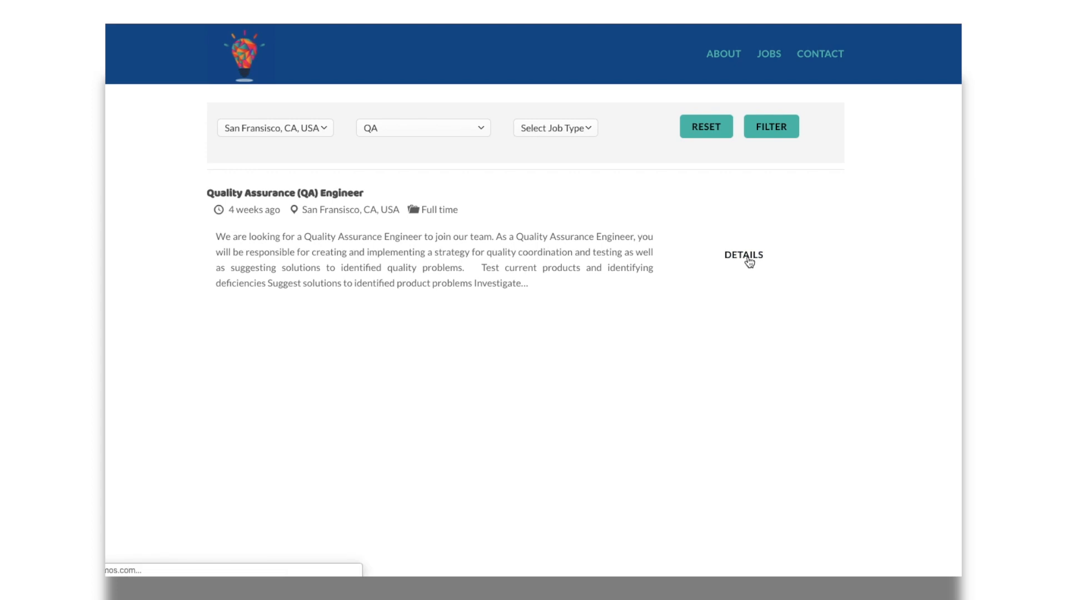
click(743, 255)
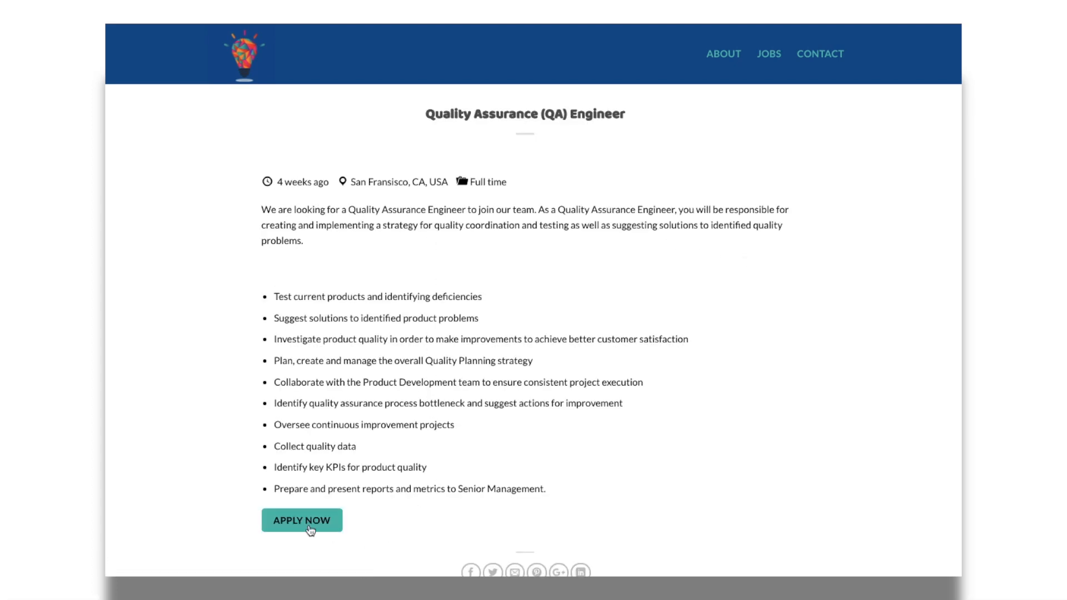
click(301, 521)
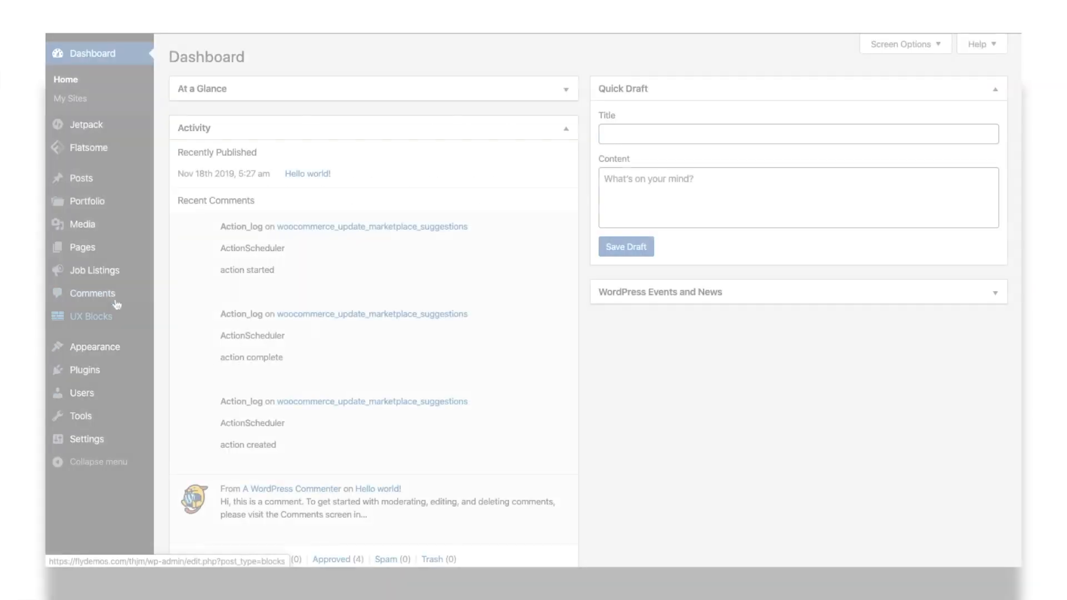
mouse_move(94, 270)
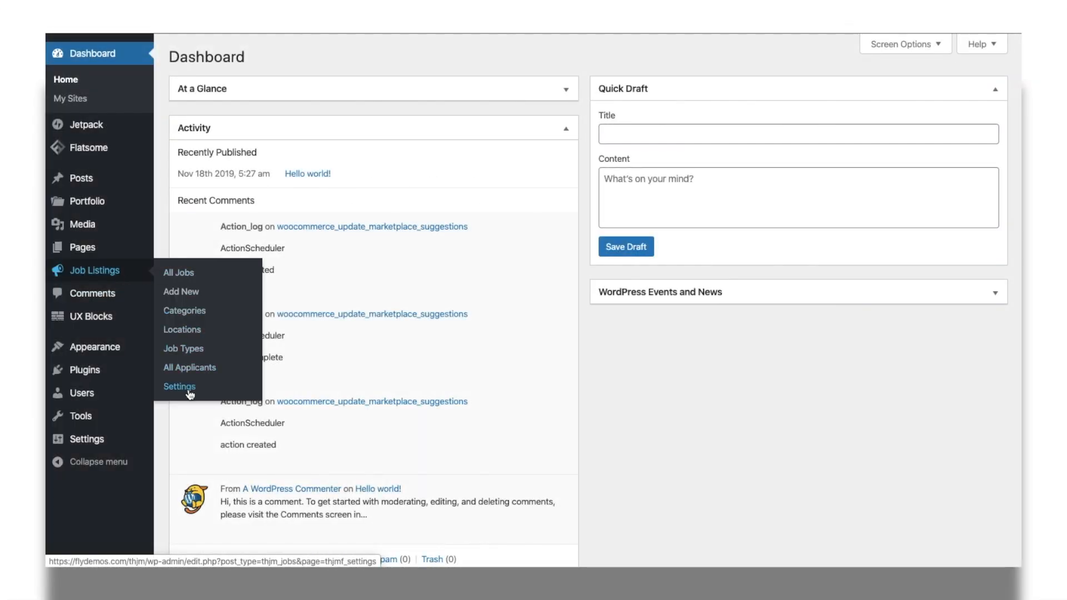
Step: Open Job Listings Settings from the admin sidebar
click(179, 387)
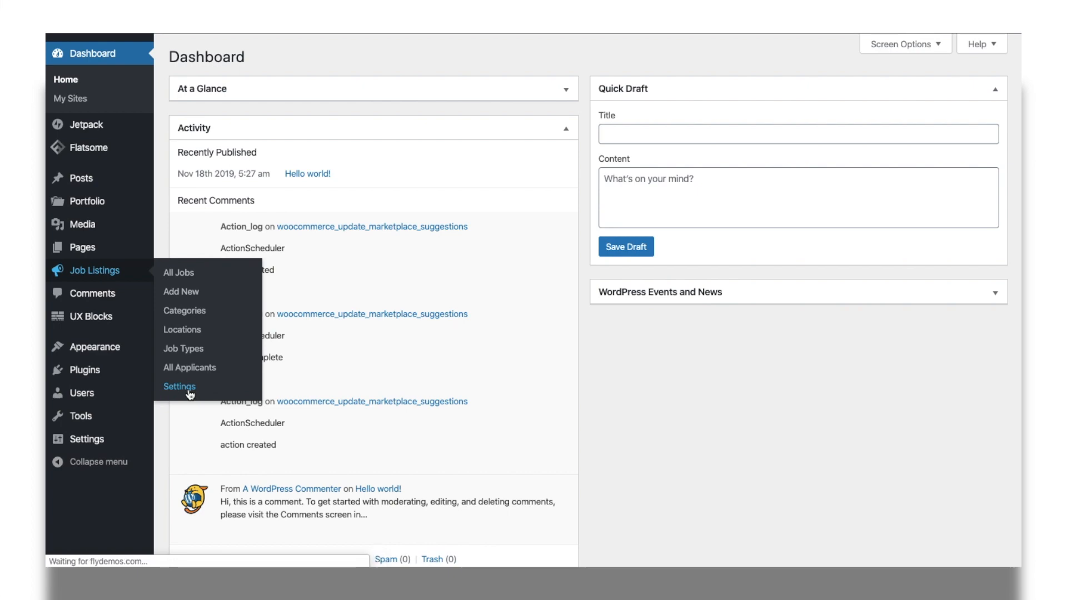
click(179, 387)
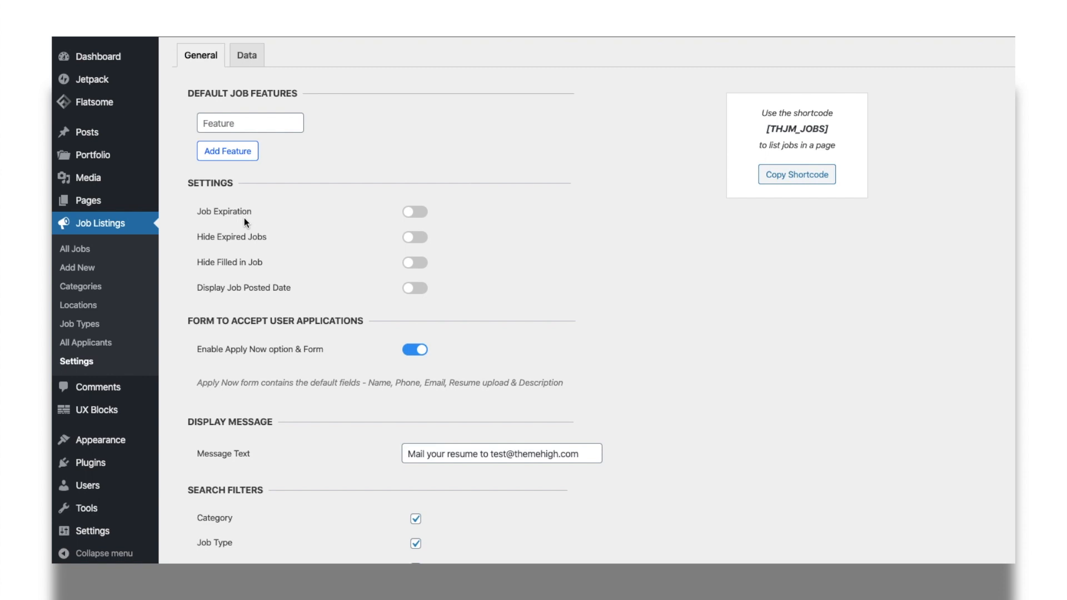
Step: Toggle job expiration, hide expired jobs, hide filled jobs and show posted date
click(414, 212)
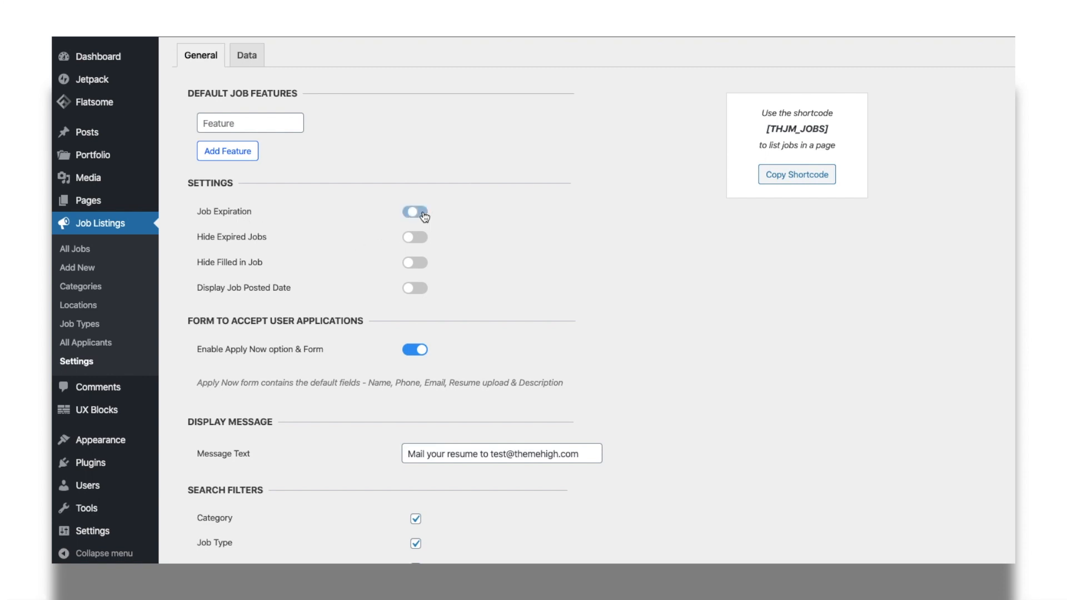
click(414, 211)
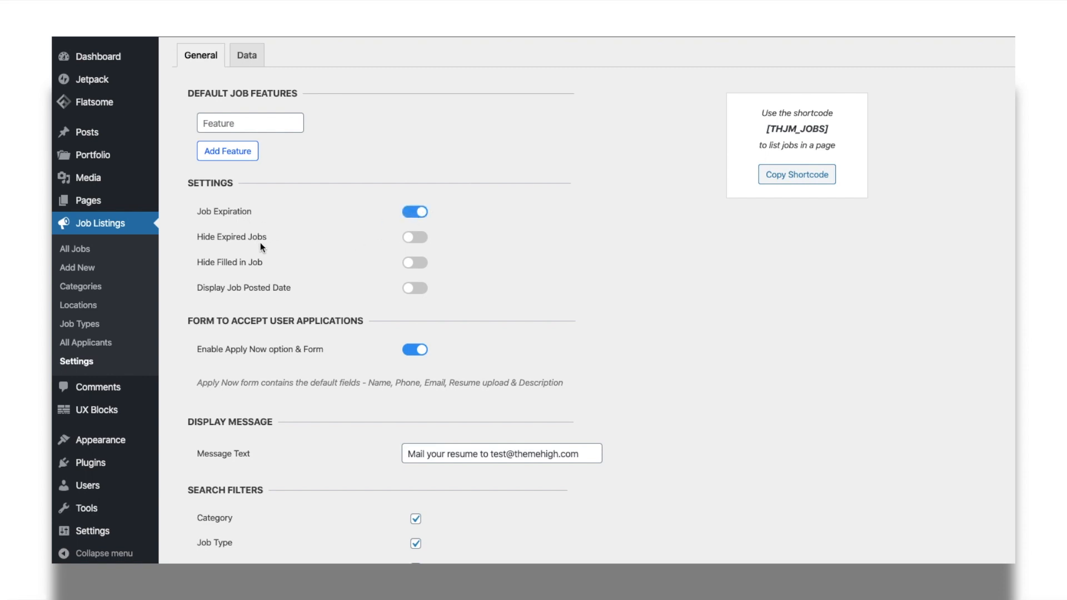
click(414, 237)
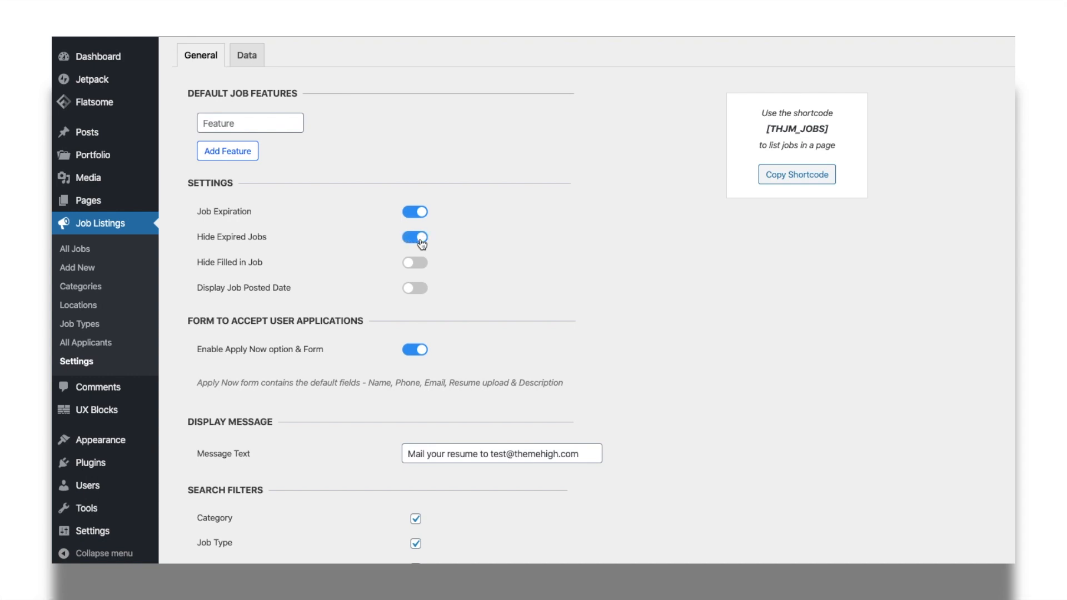
click(413, 237)
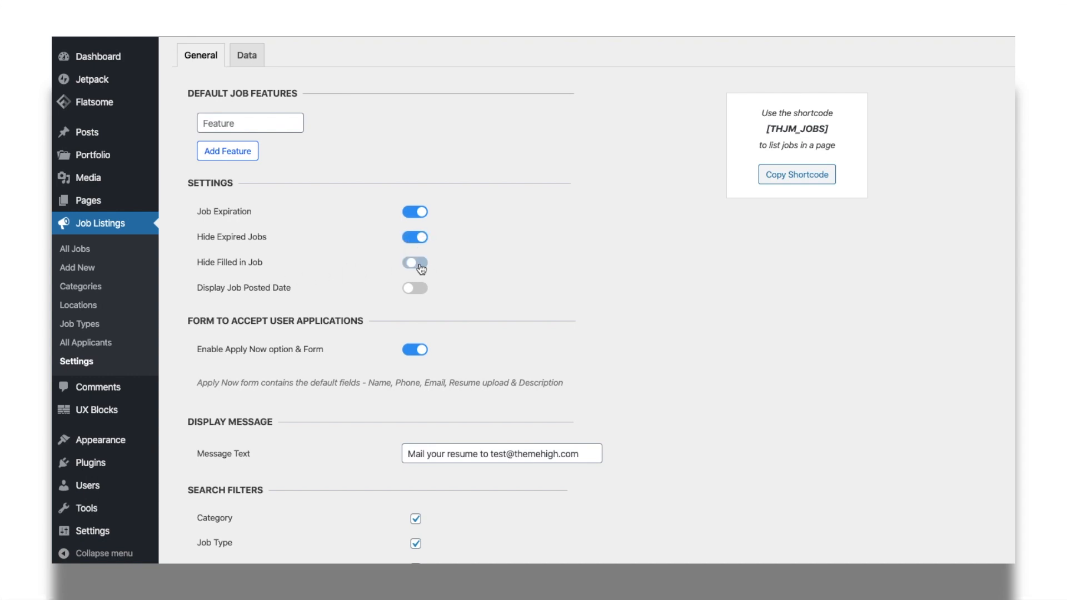
click(414, 263)
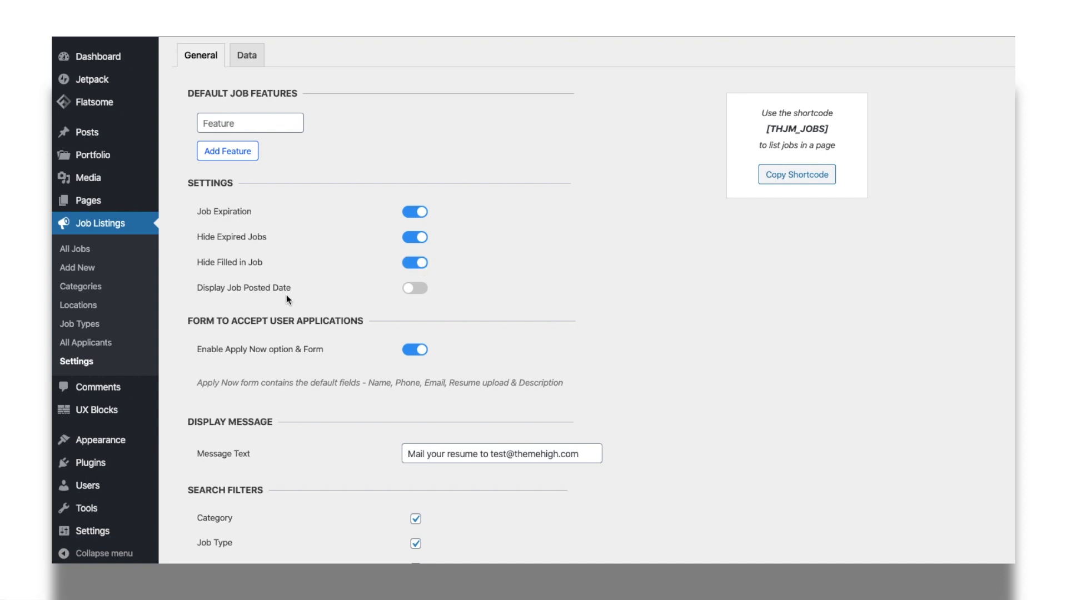
click(413, 287)
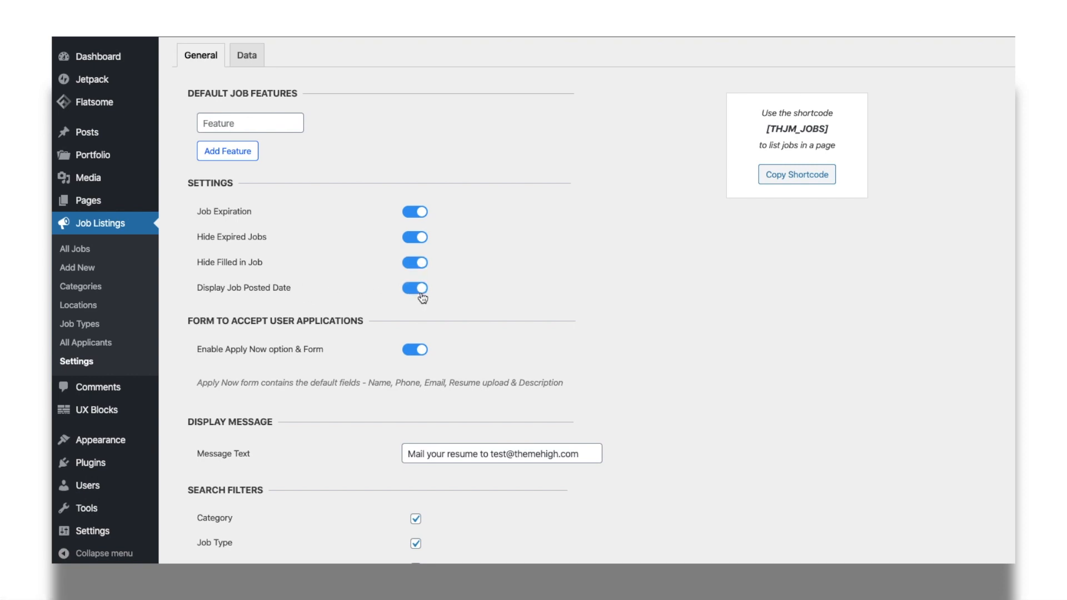
Step: Disable Apply Now, enter message 'Mail your resume to…', and adjust the search filters
click(414, 349)
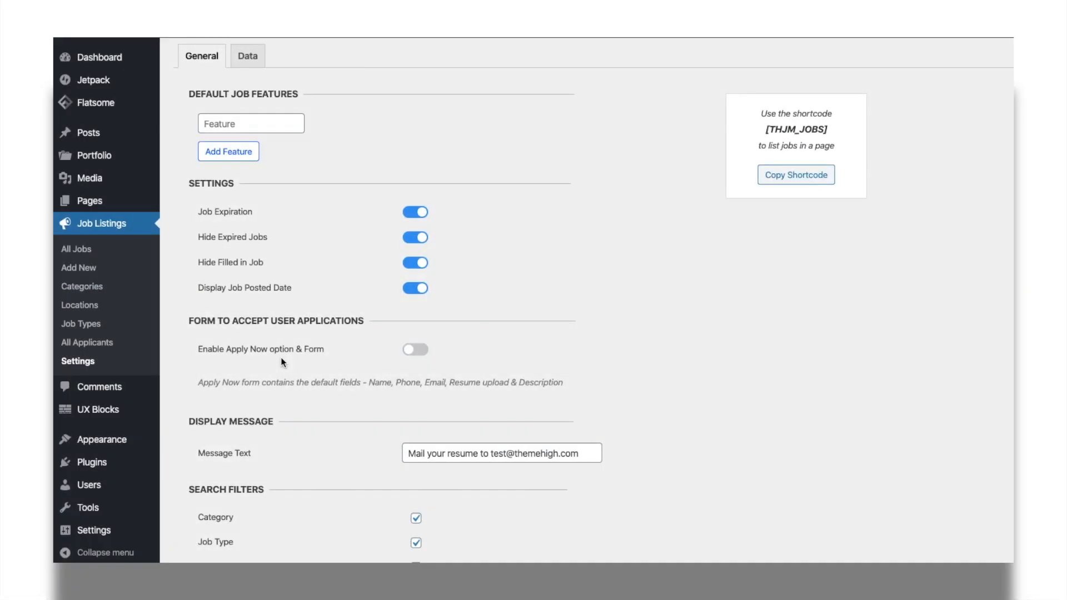
click(414, 350)
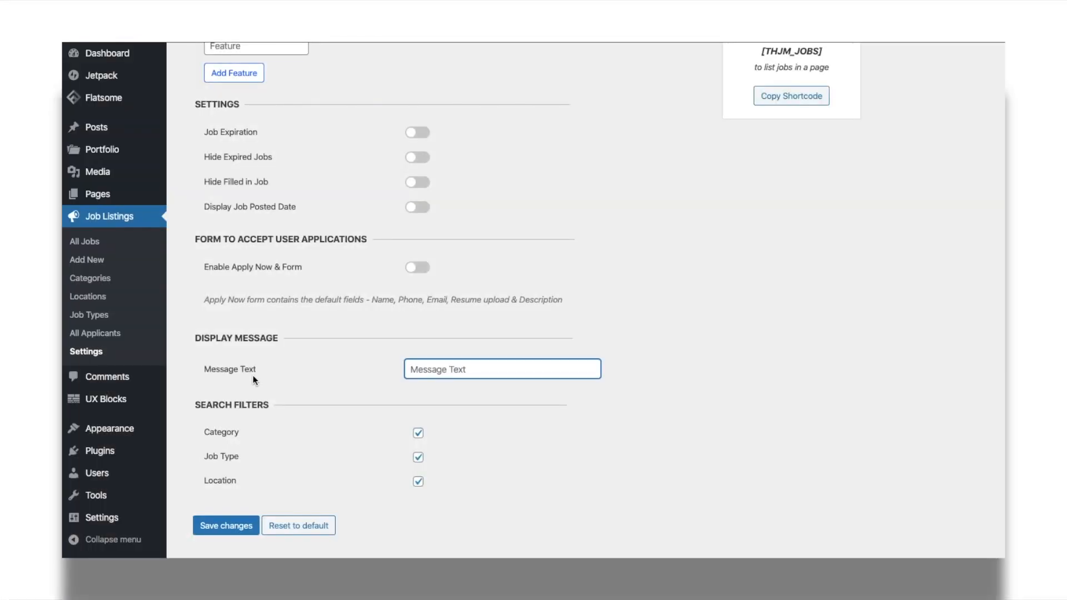
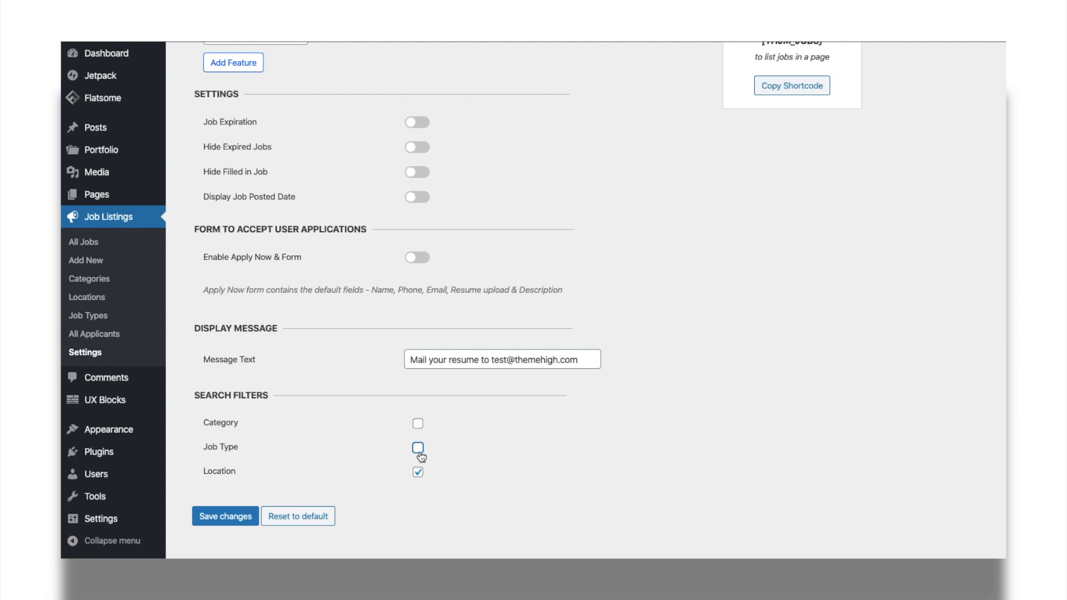
click(417, 448)
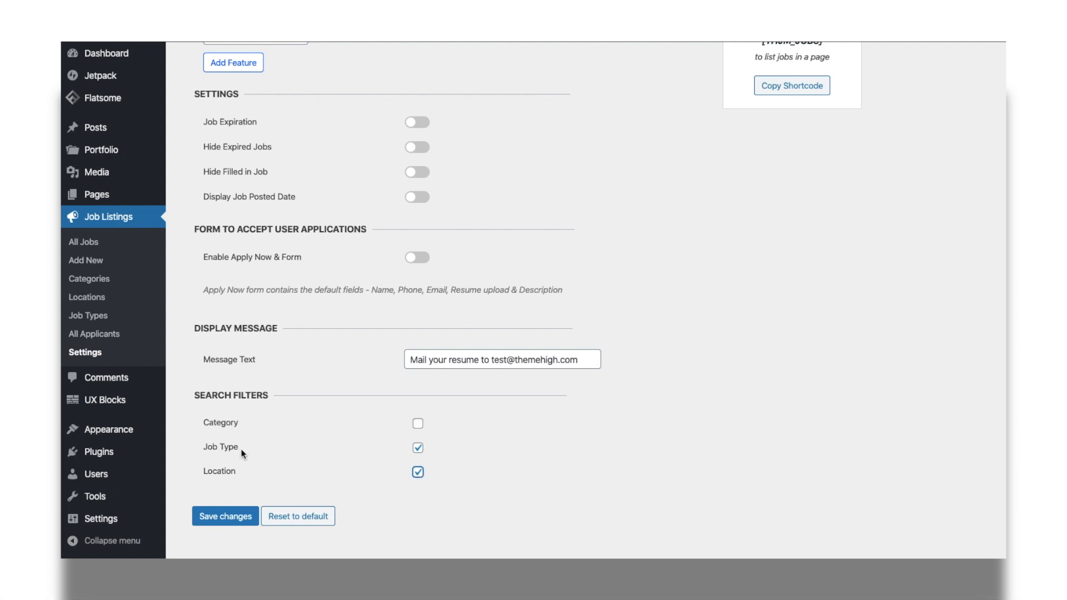
click(106, 216)
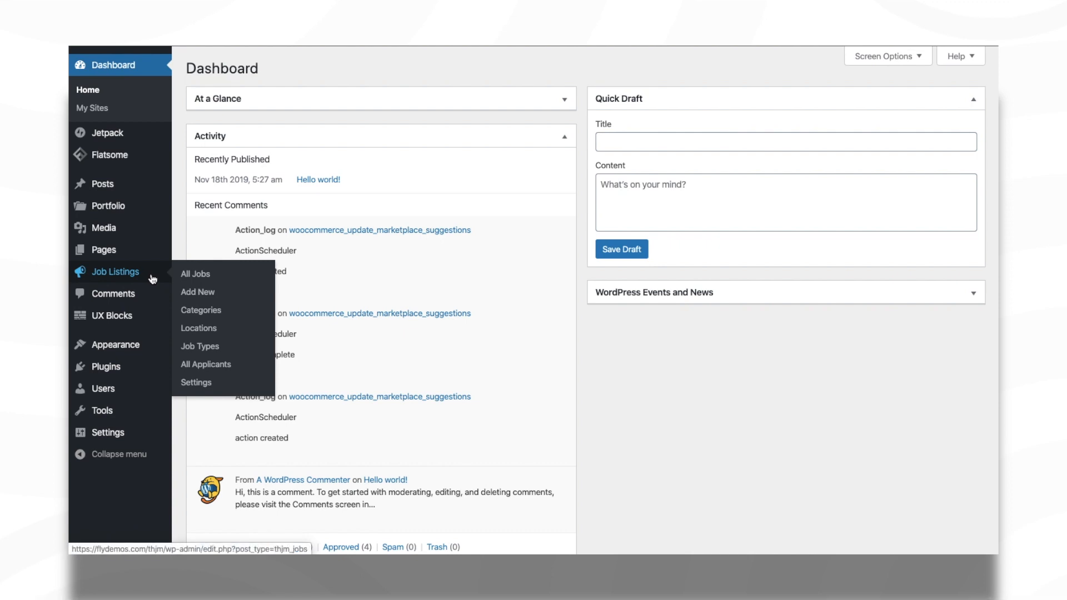
mouse_move(200, 274)
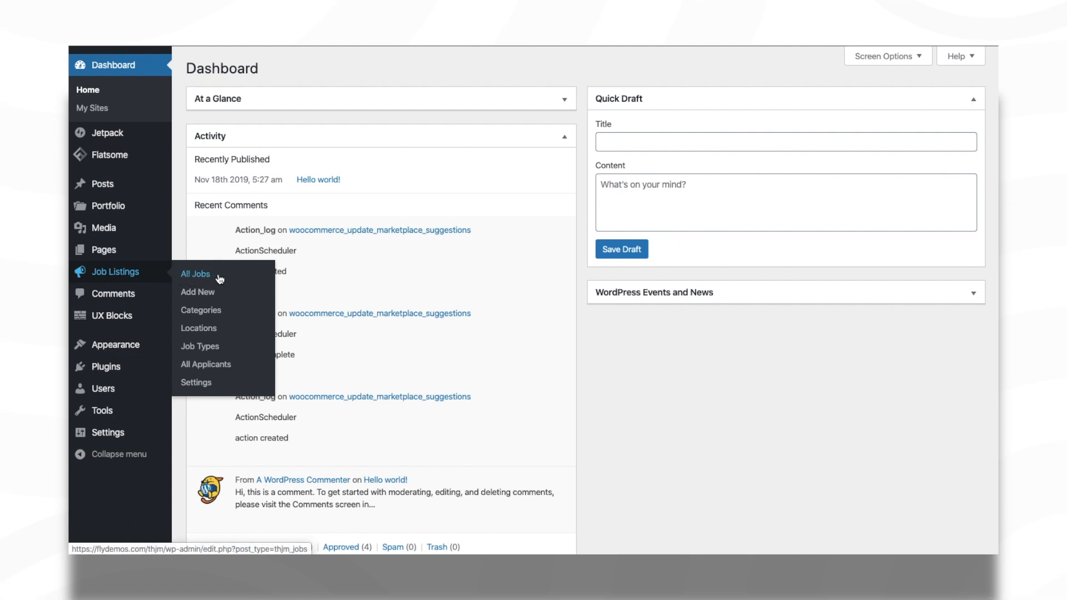
Step: Go to All Jobs, showing three listings, and start a new job listing
click(195, 276)
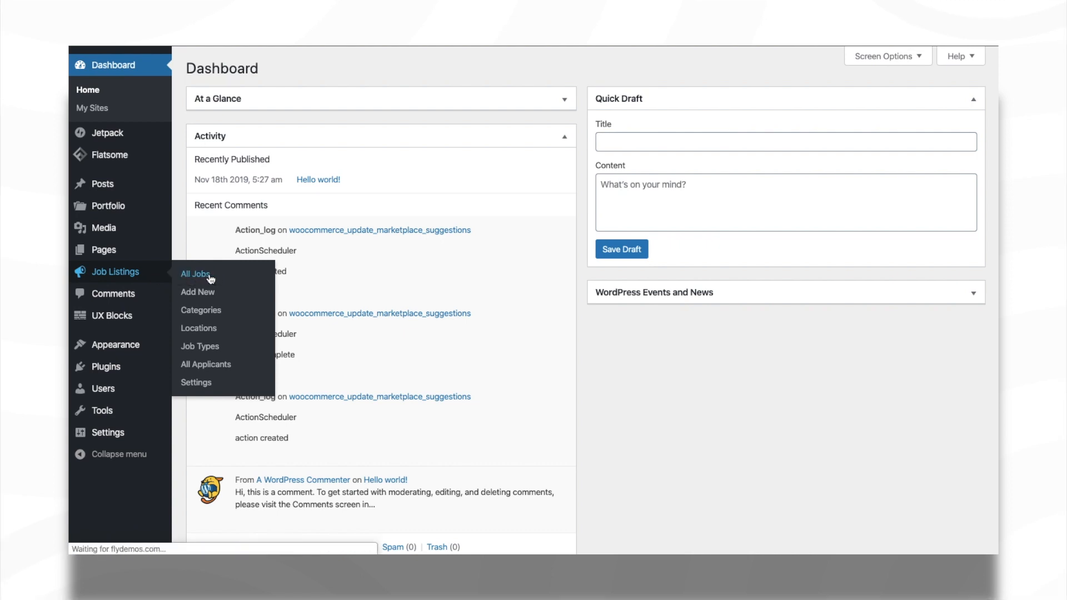
click(195, 274)
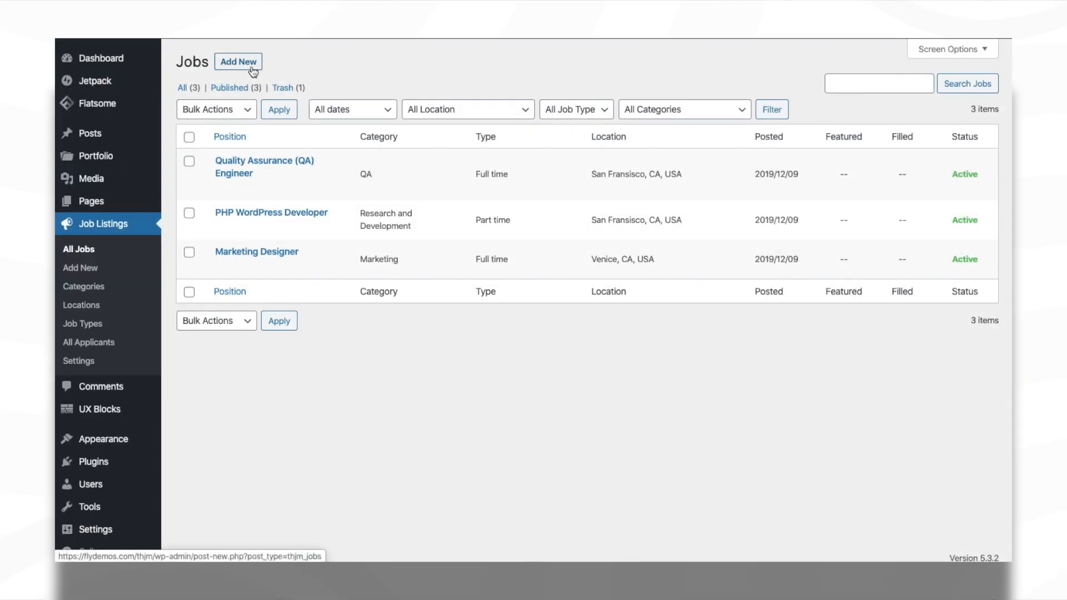
click(238, 62)
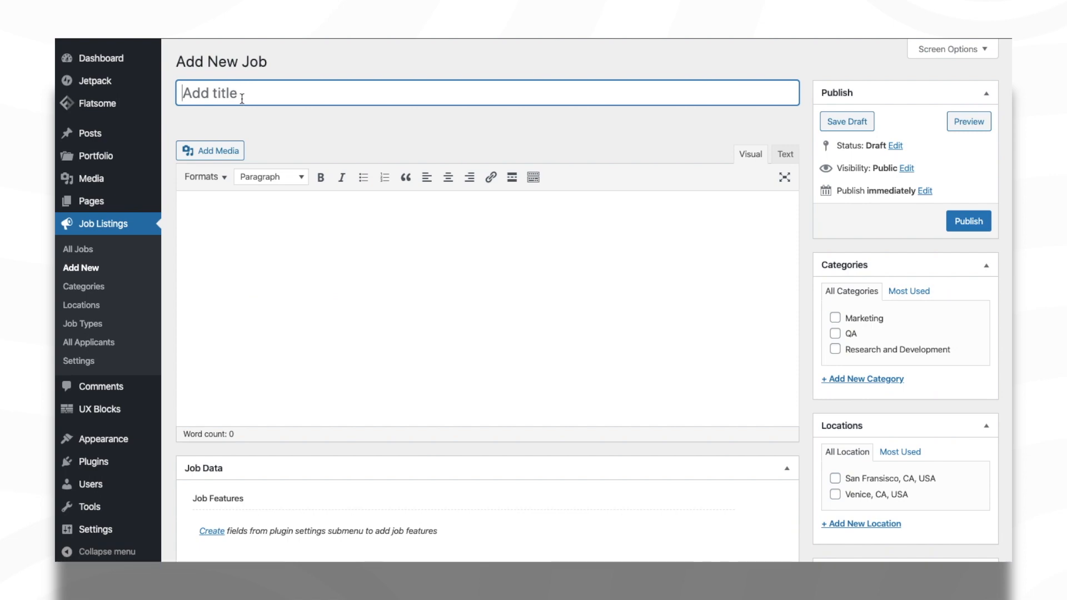
Step: Title the new job 'PHP WordPress Developer' and publish it
text(PHP WordPress Developer)
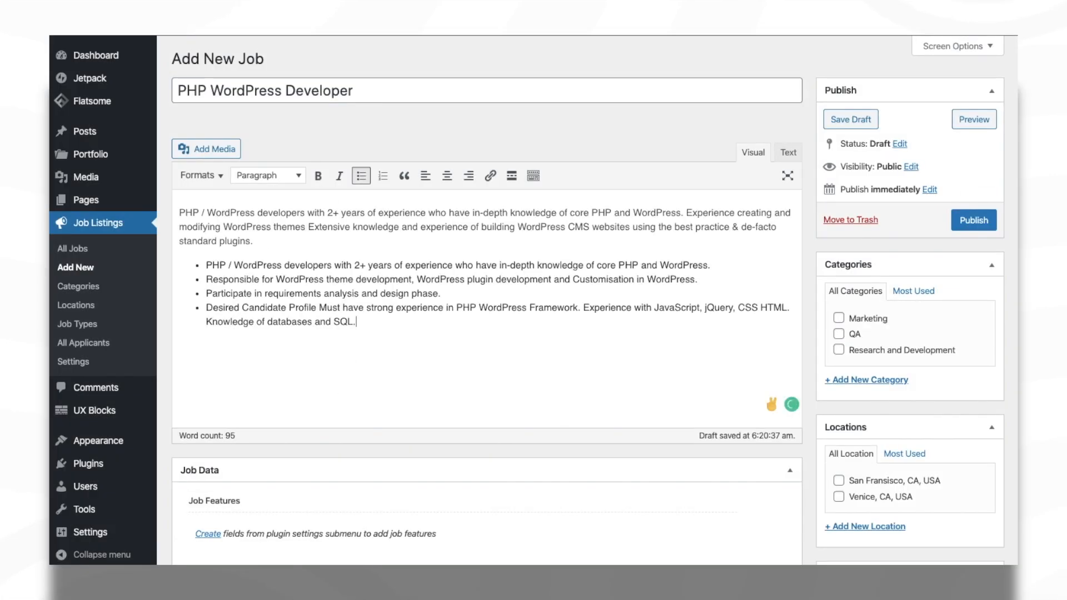
click(972, 221)
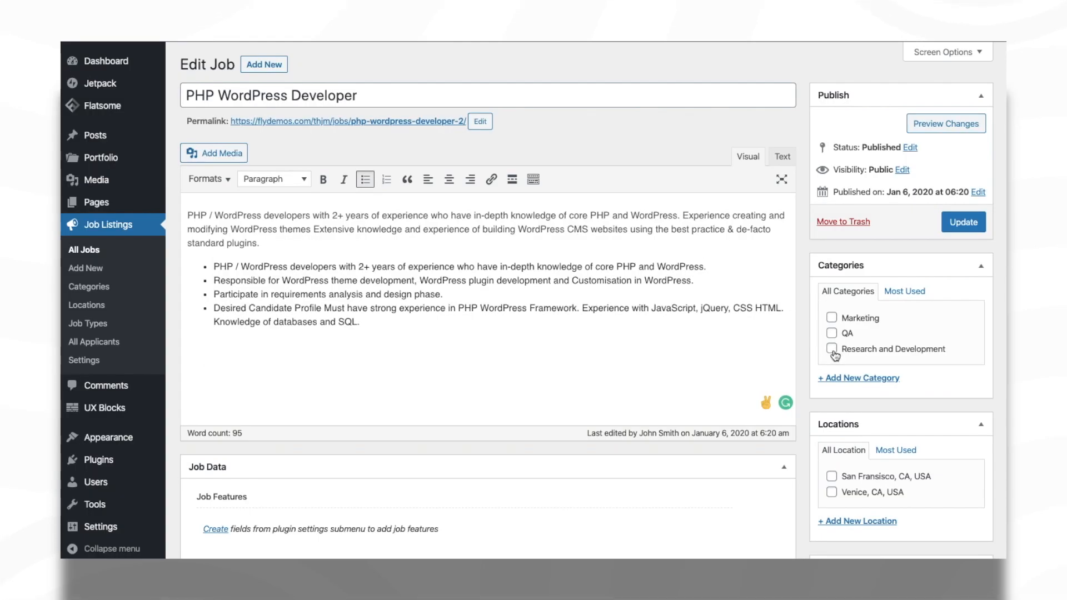
scroll(down, 3)
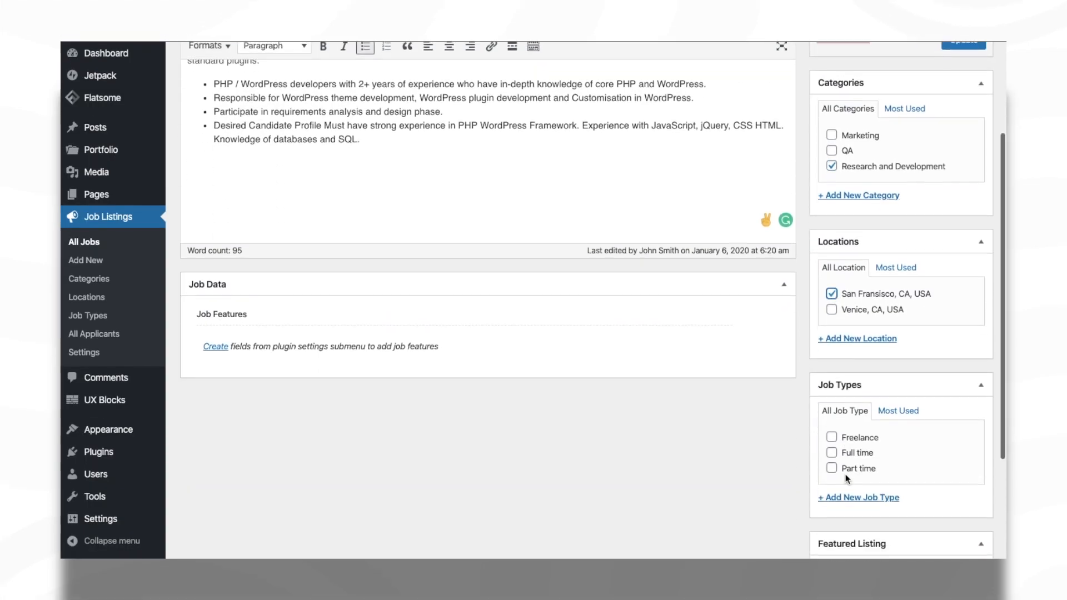
scroll(up, 3)
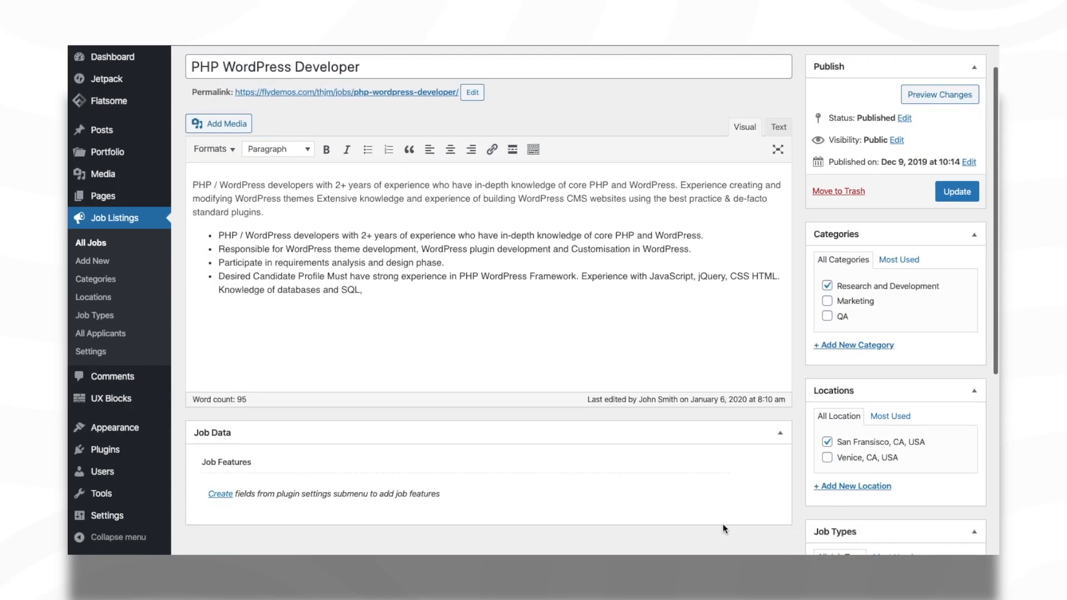
scroll(down, 3)
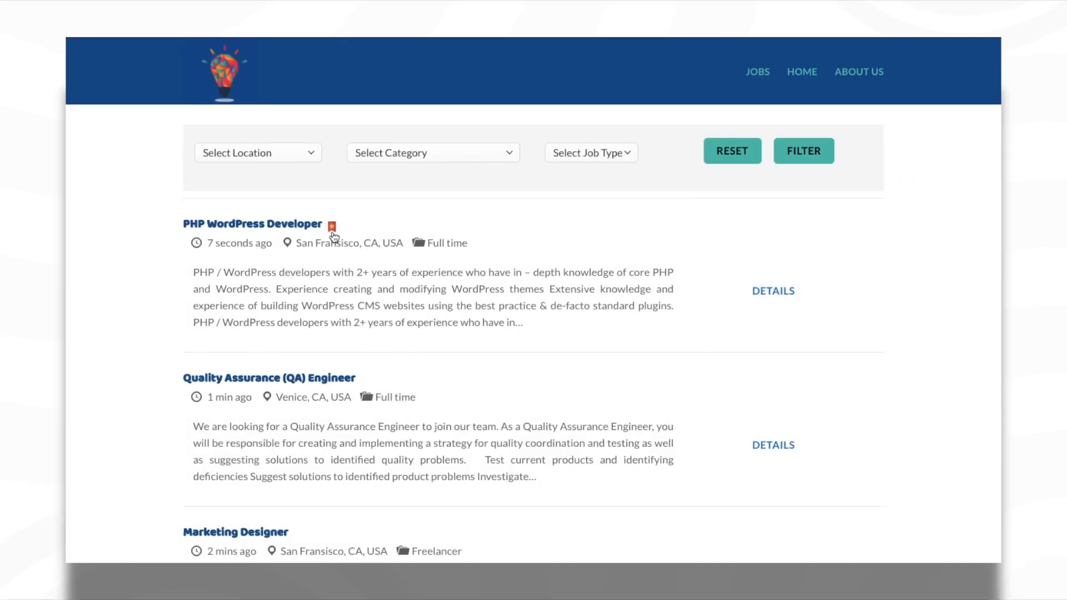
mouse_move(333, 224)
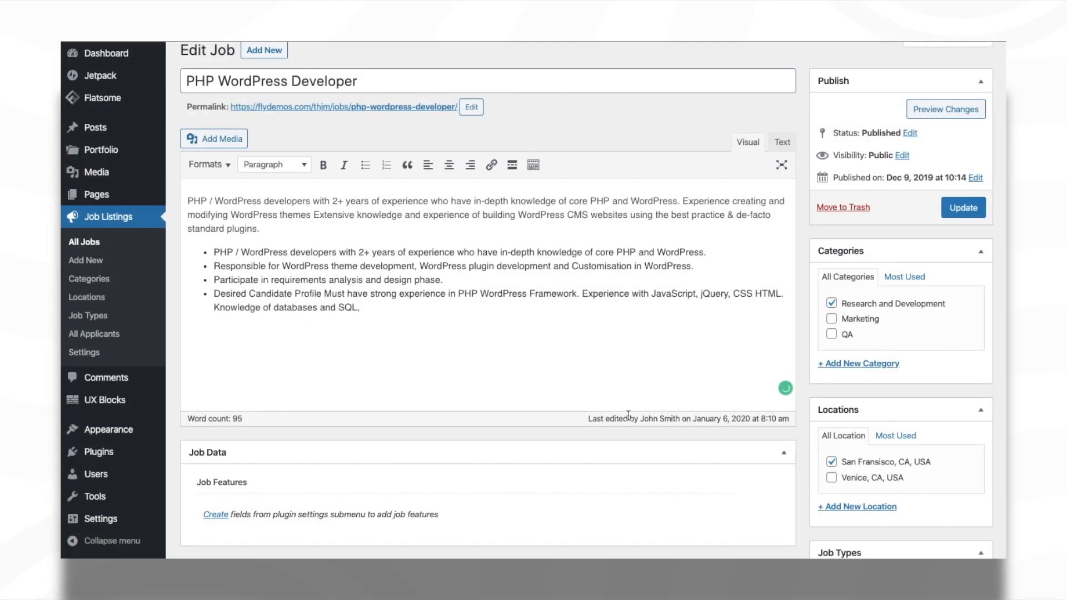
scroll(down, 3)
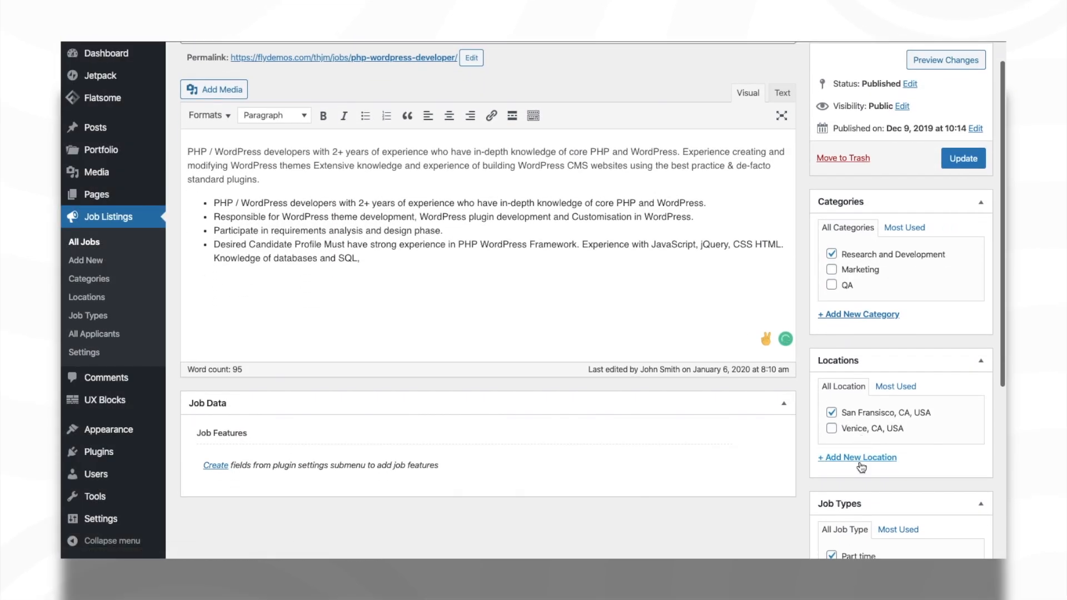
scroll(down, 3)
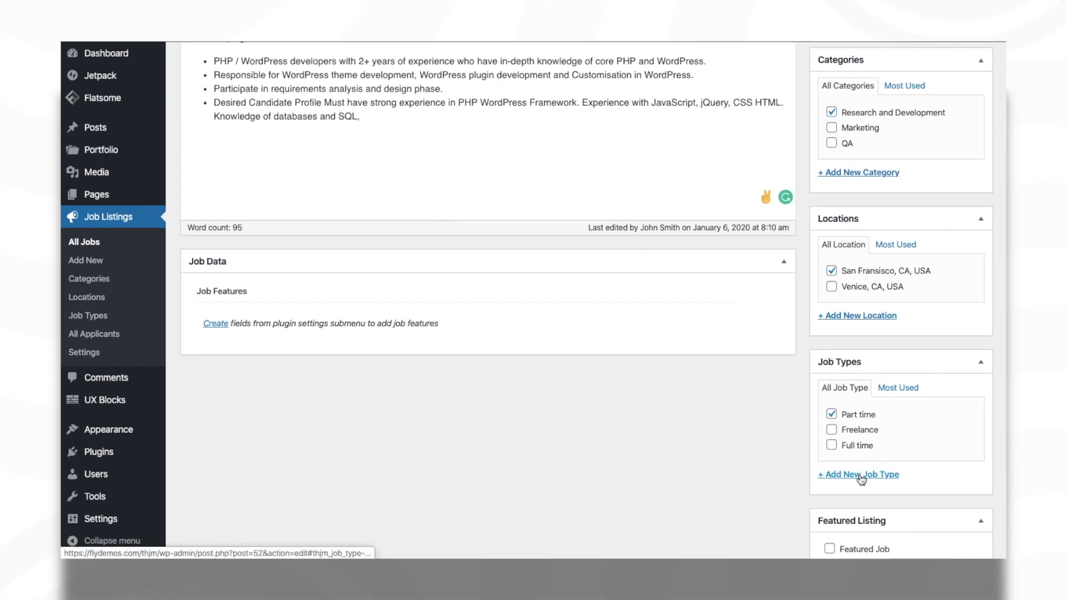
mouse_move(87, 297)
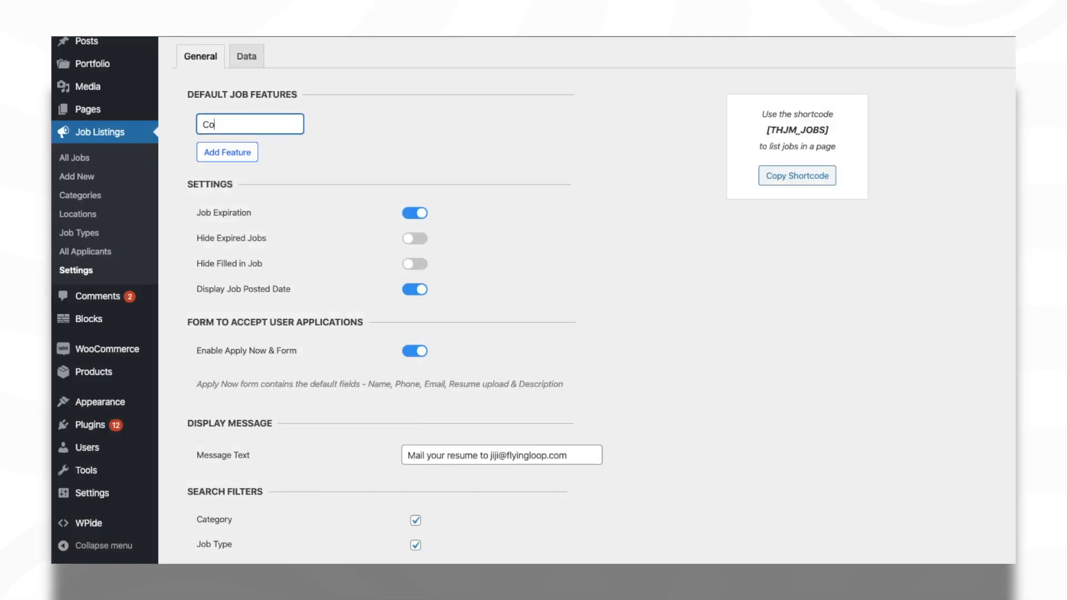
Step: Add the 'Coding knowledge' feature and enter 'Required' for it in Job Data
text(ding knowled)
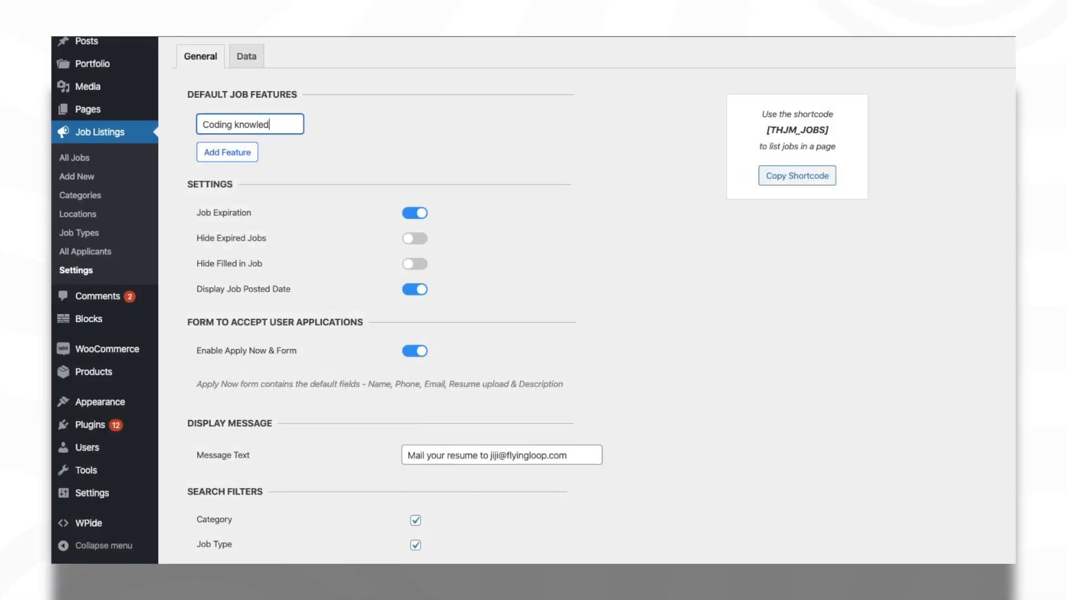
scroll(down, 3)
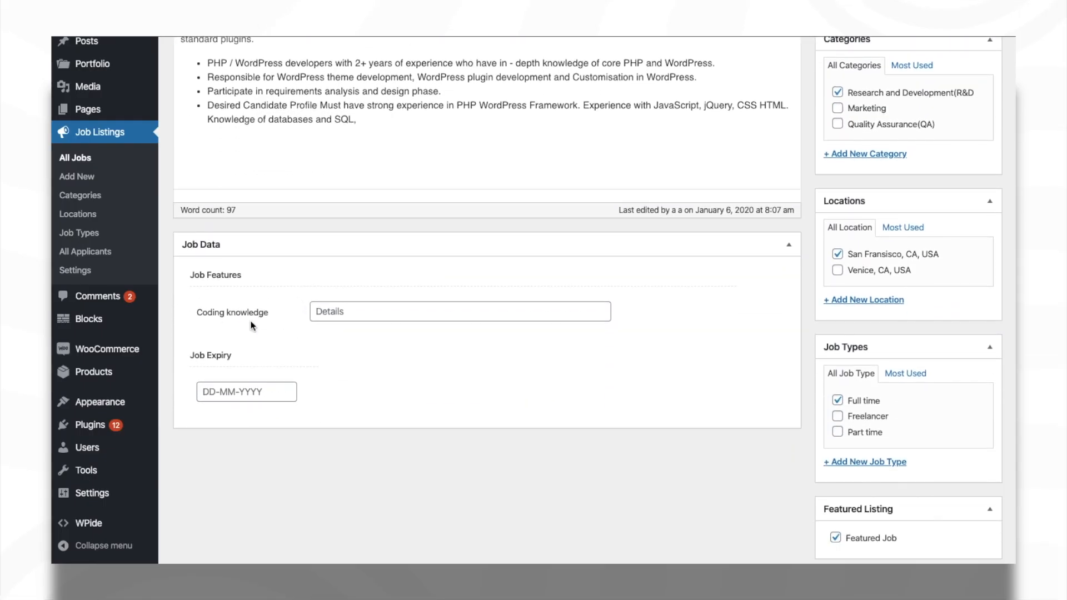
mouse_move(243, 321)
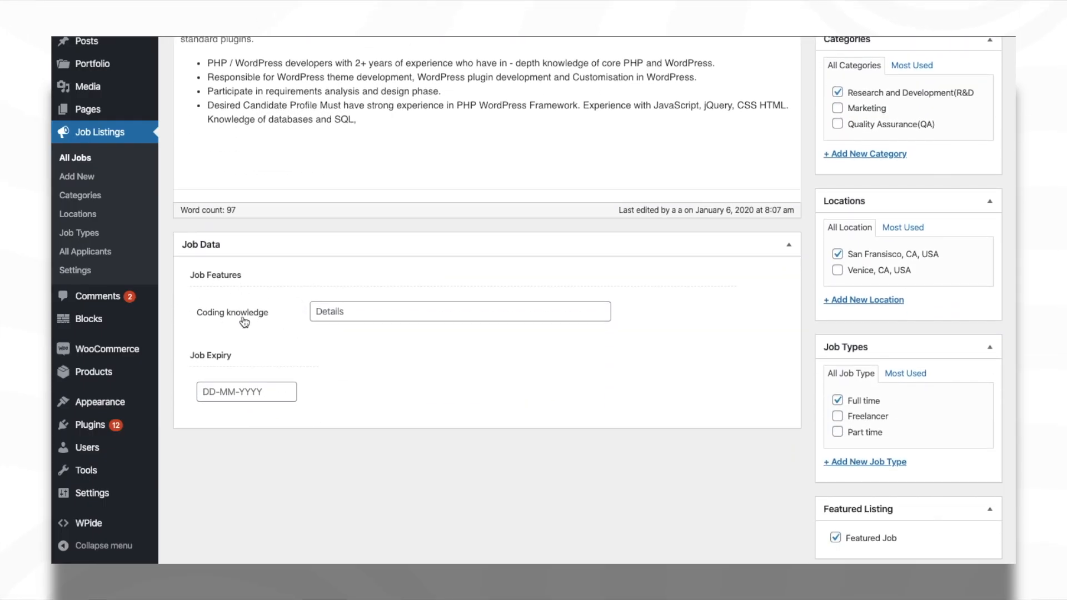
text(Required)
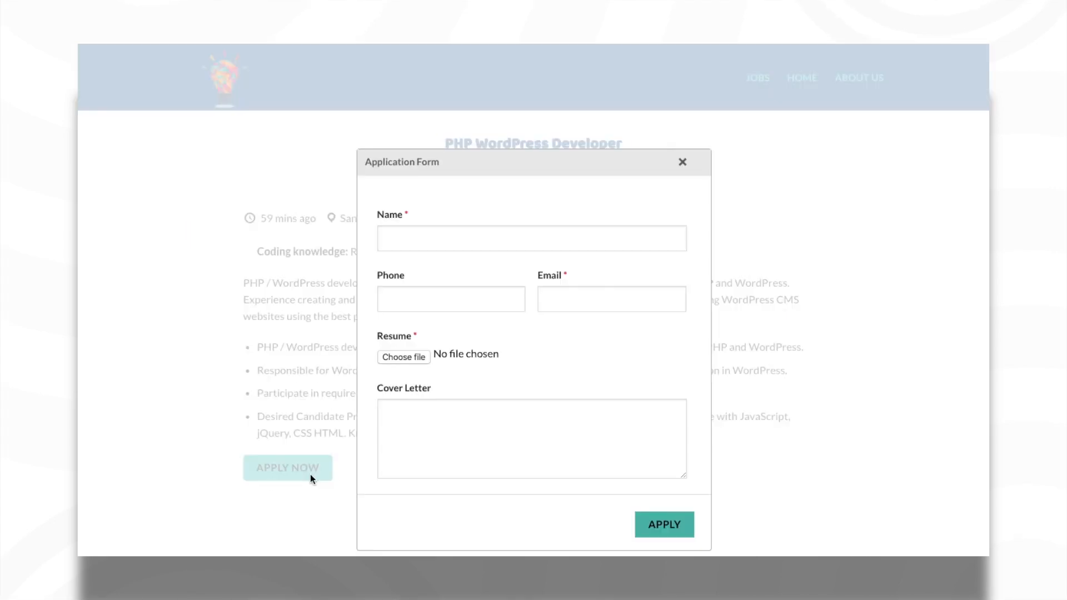
text(1231231)
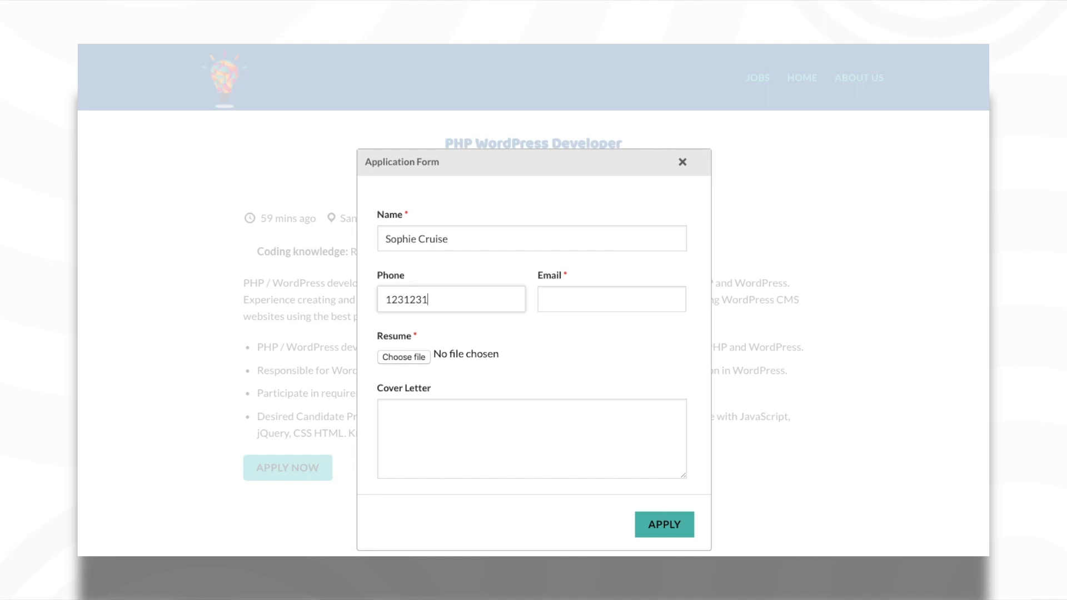
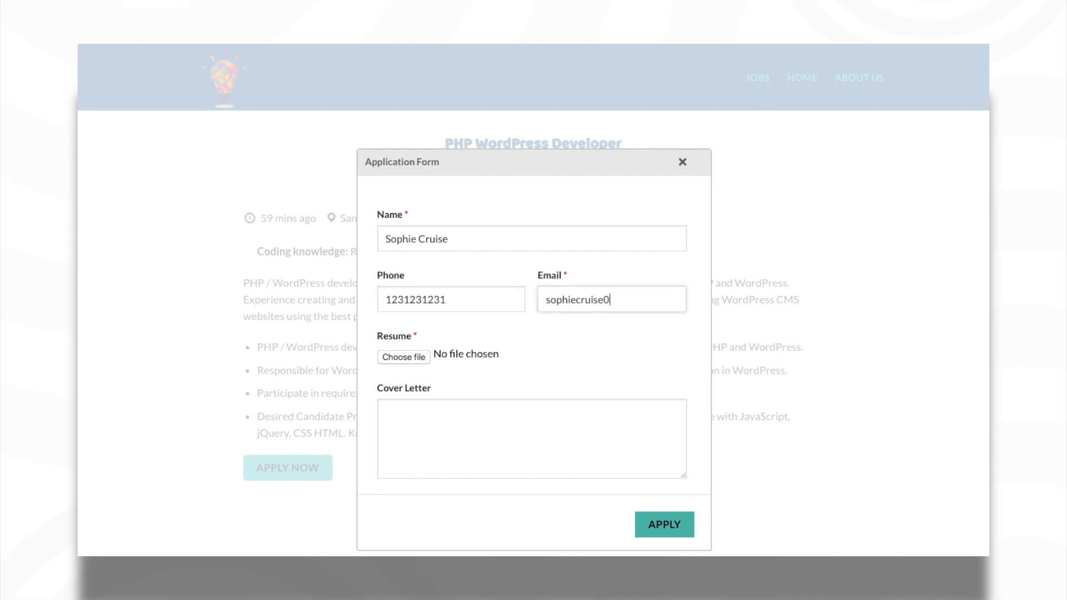
click(403, 356)
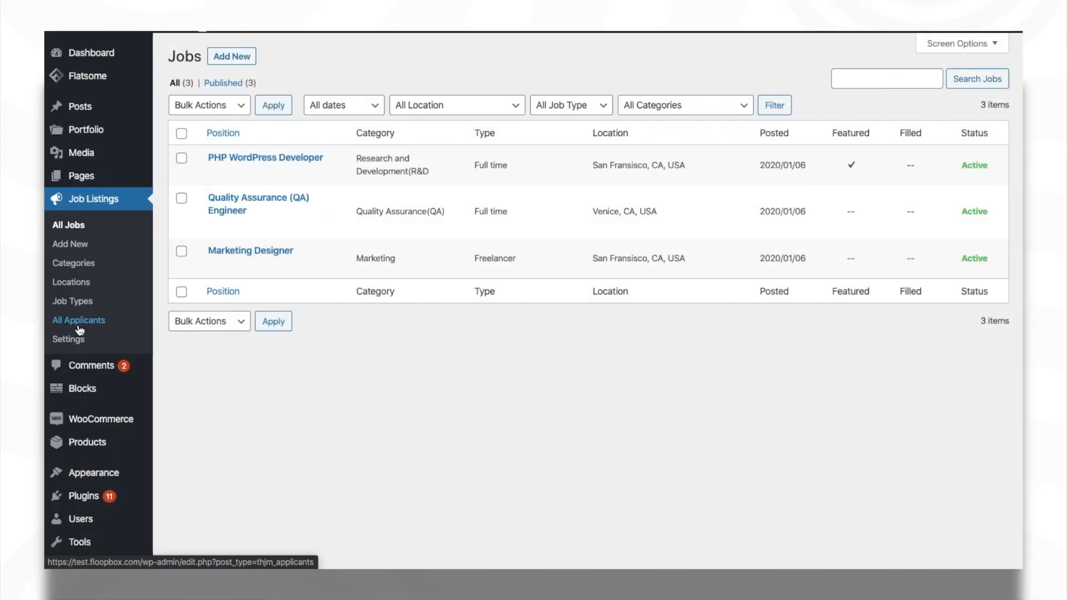
Step: Open the applicant's edit page from All Applicants and choose a new status
click(79, 320)
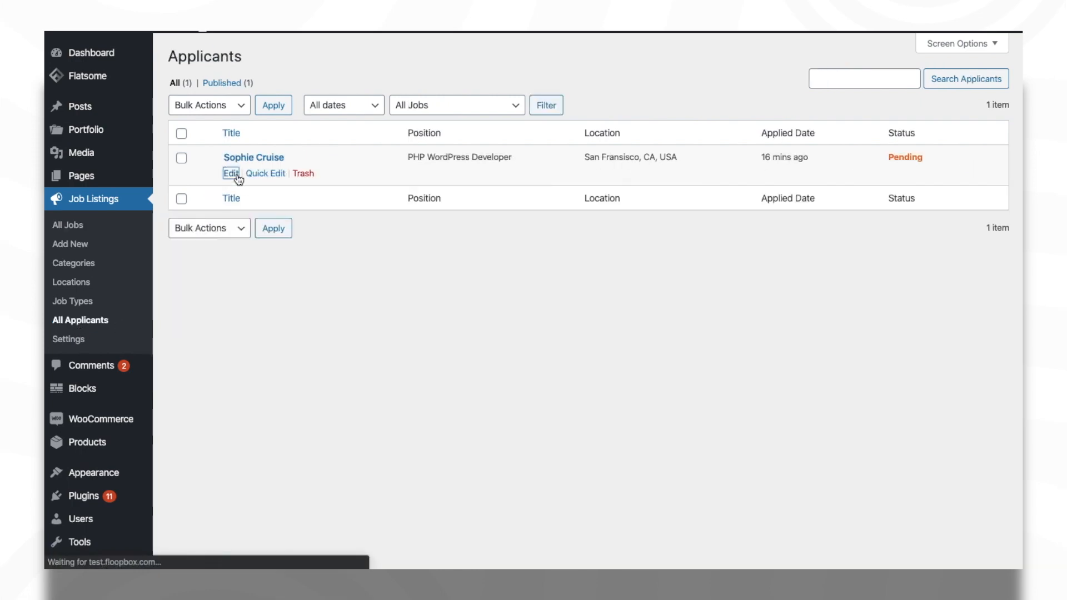
click(230, 173)
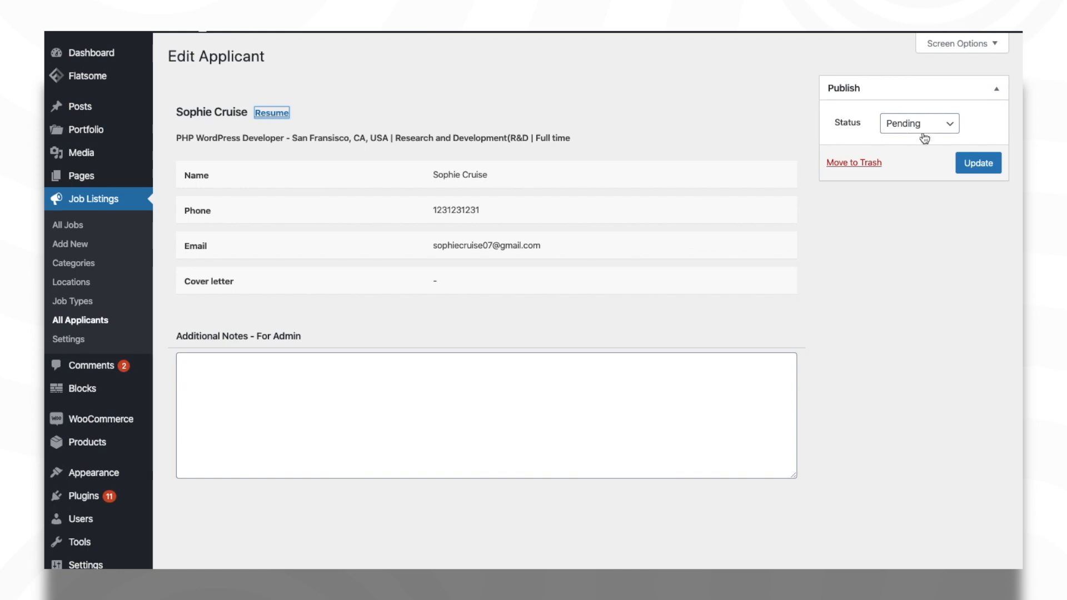
click(978, 163)
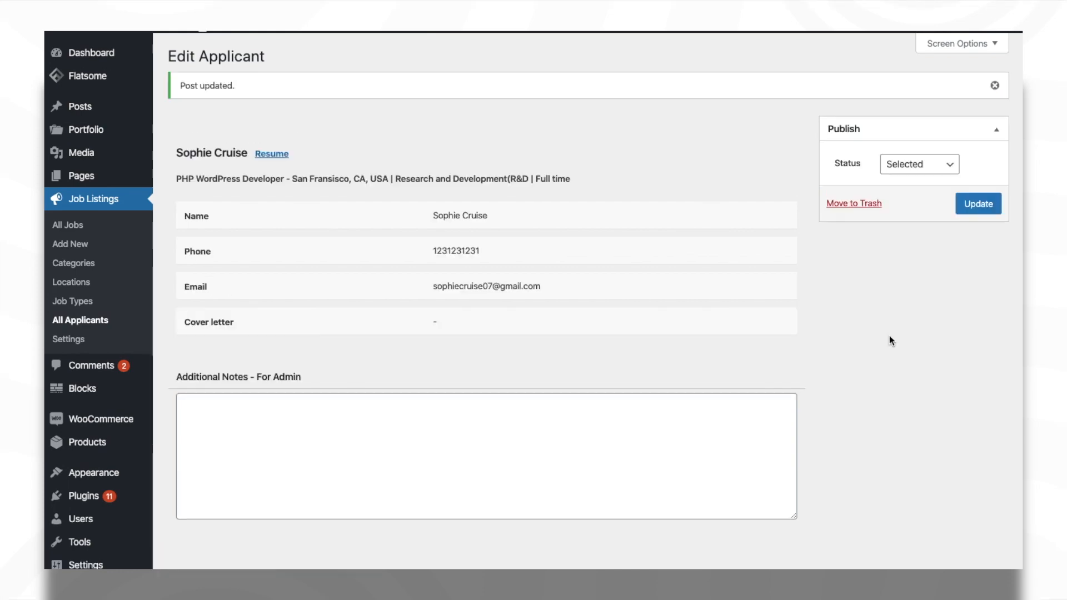